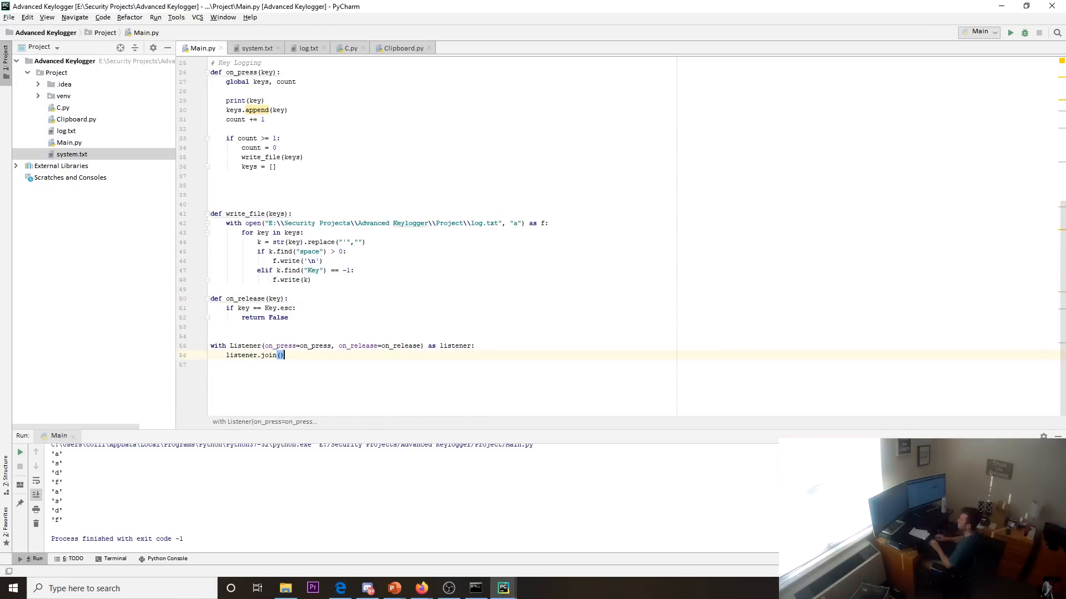
Scroll up in Google Docs to view the Layer One and Layer Two diagram.
scroll(up, 3)
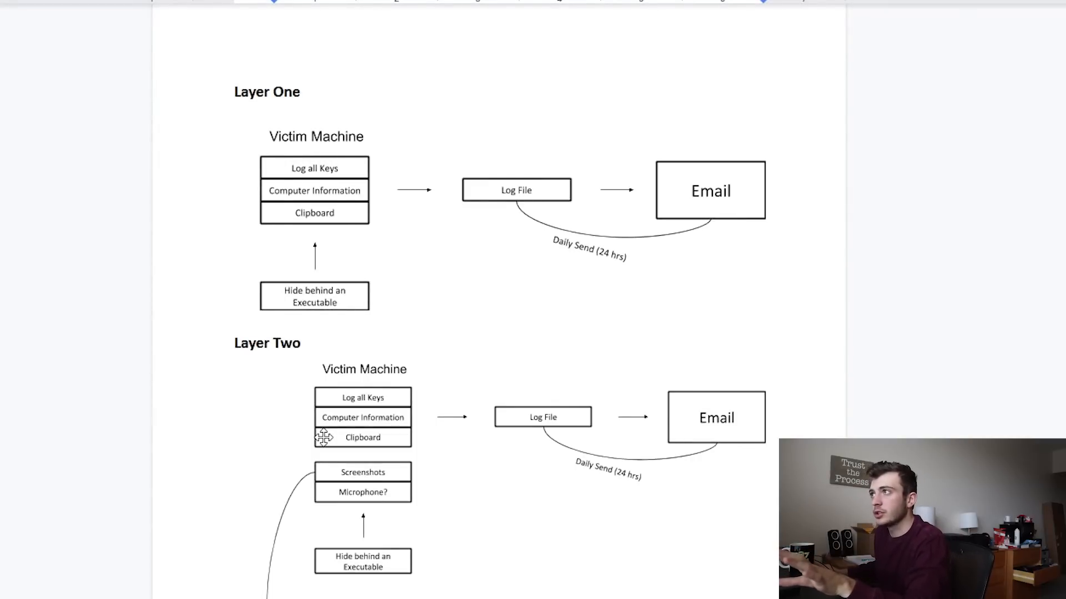
mouse_move(328, 260)
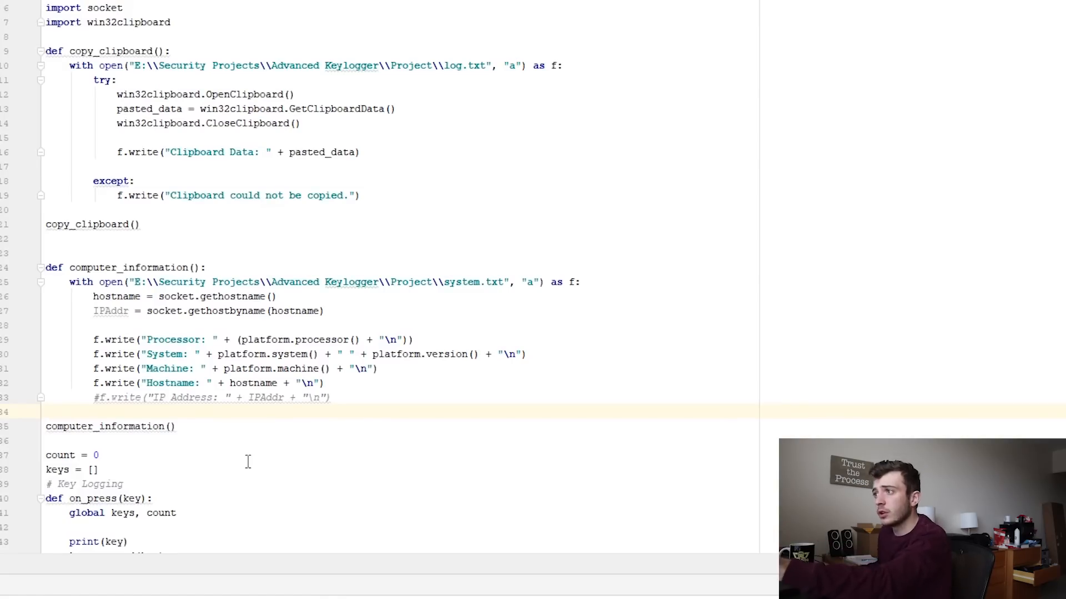
Scroll Main.py through the key logging code and back up to computer_information().
scroll(down, 3)
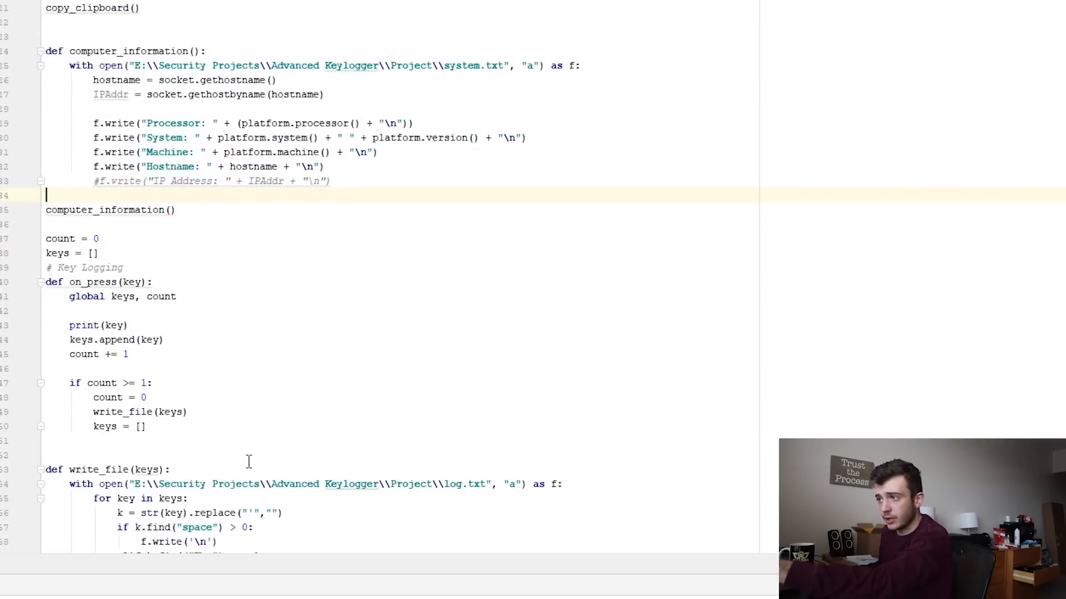
scroll(down, 3)
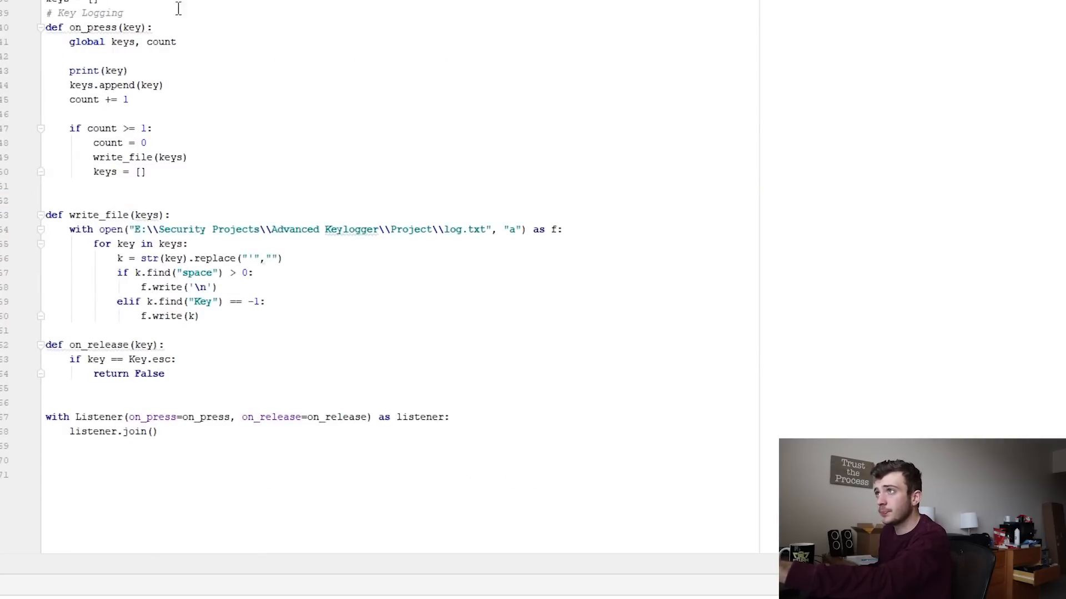
mouse_move(232, 454)
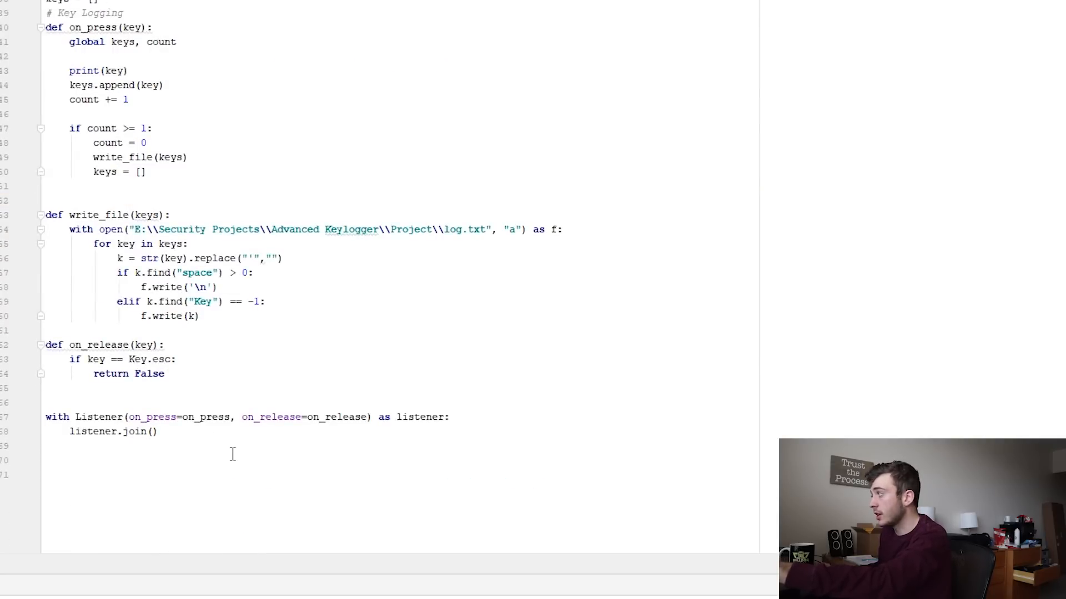
scroll(up, 3)
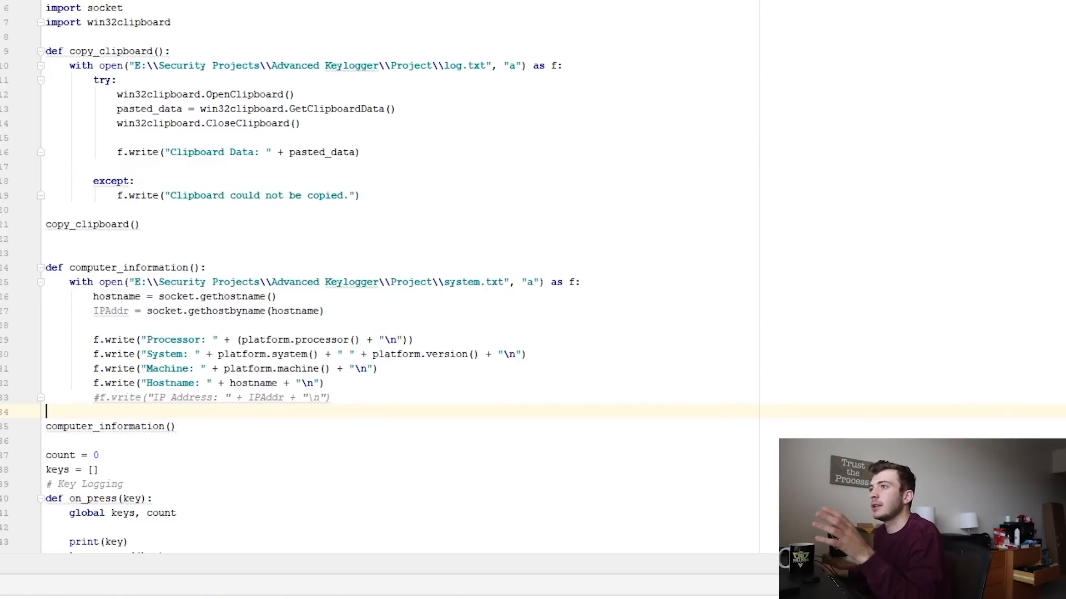
Type 'hell', then check Main.py and log.txt for the captured clipboard and typed words.
text(hell)
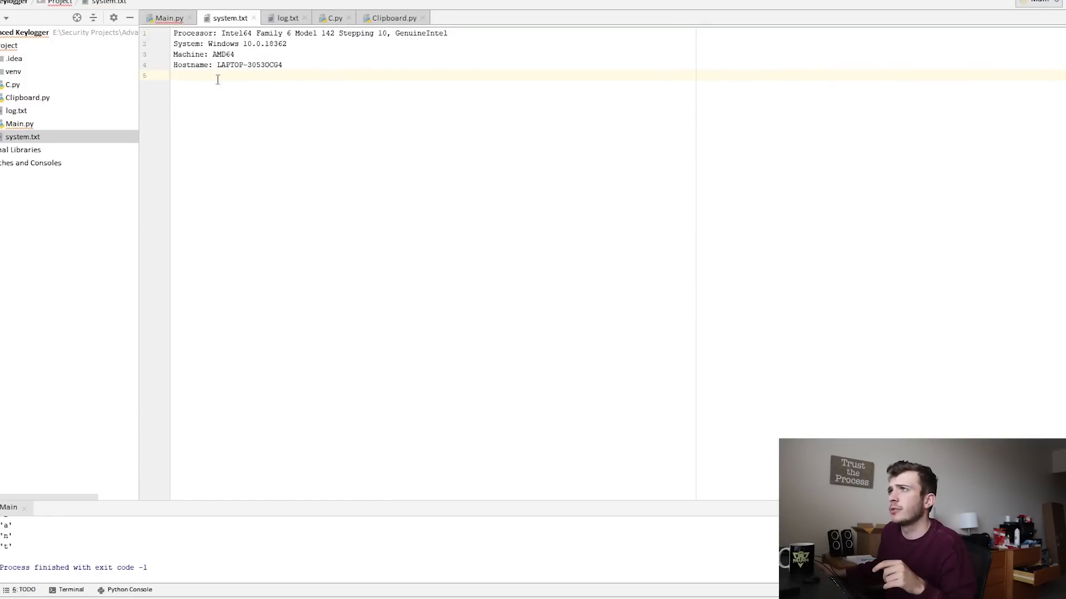
click(167, 18)
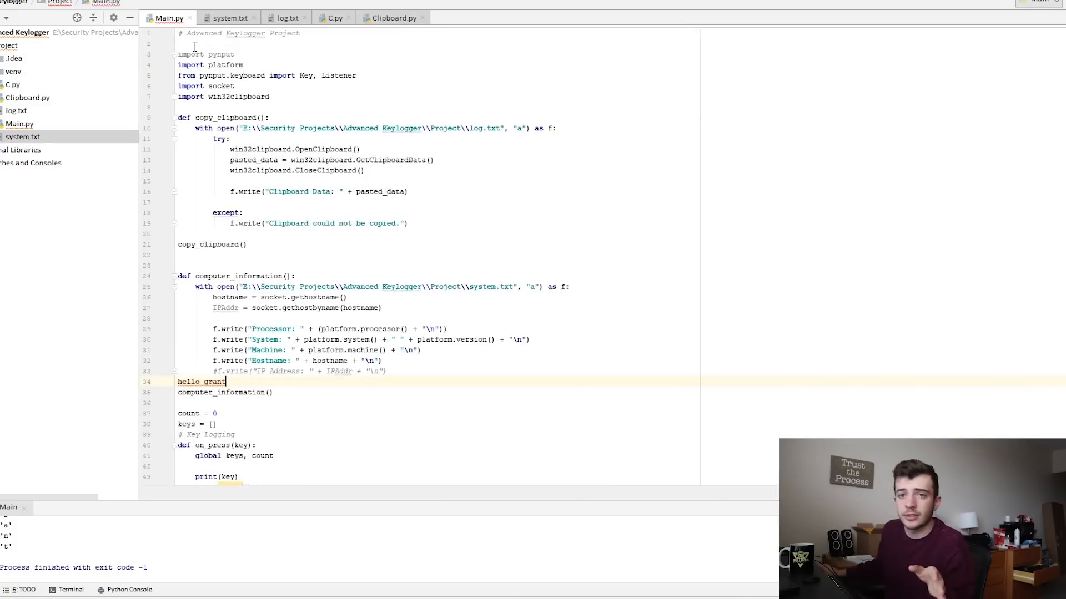
click(287, 18)
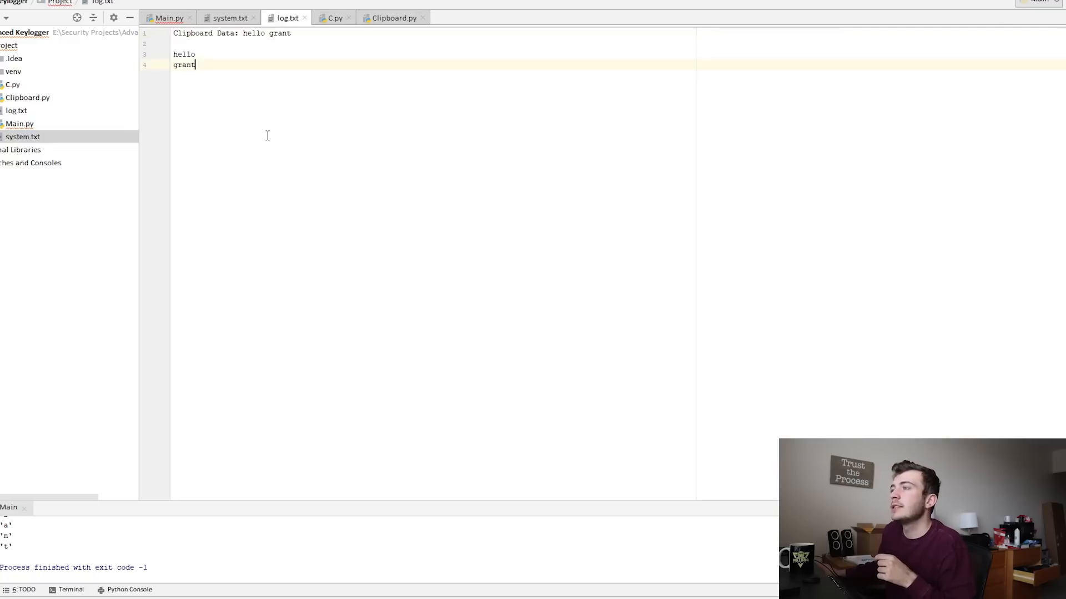